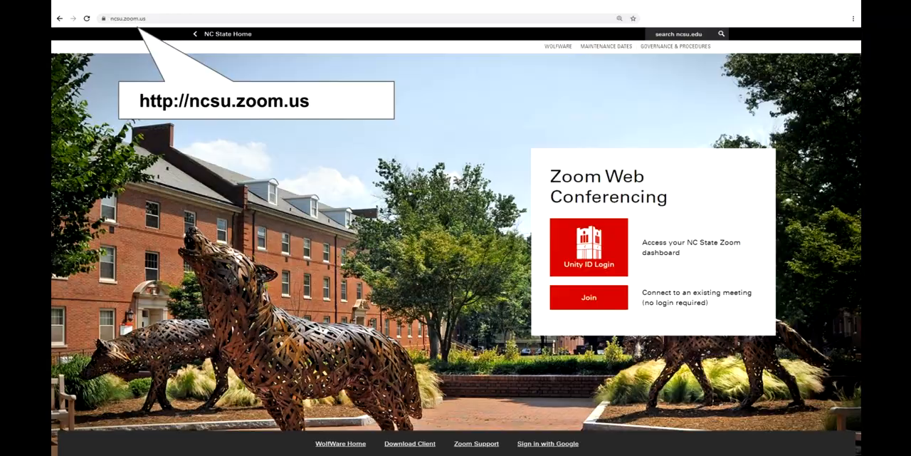
Sign in to the NC State Zoom portal via Unity ID Login
click(589, 247)
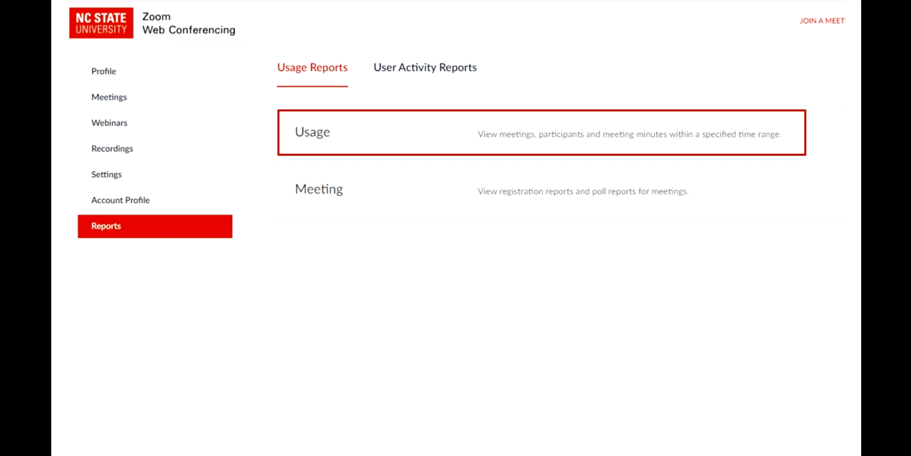
Run the Usage report for meetings from 10/01/2021 to 10/31/2021
click(311, 132)
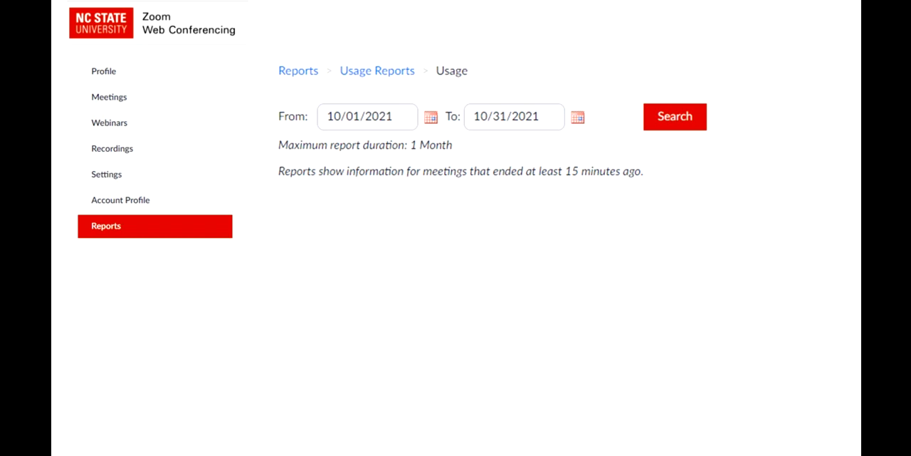
click(673, 116)
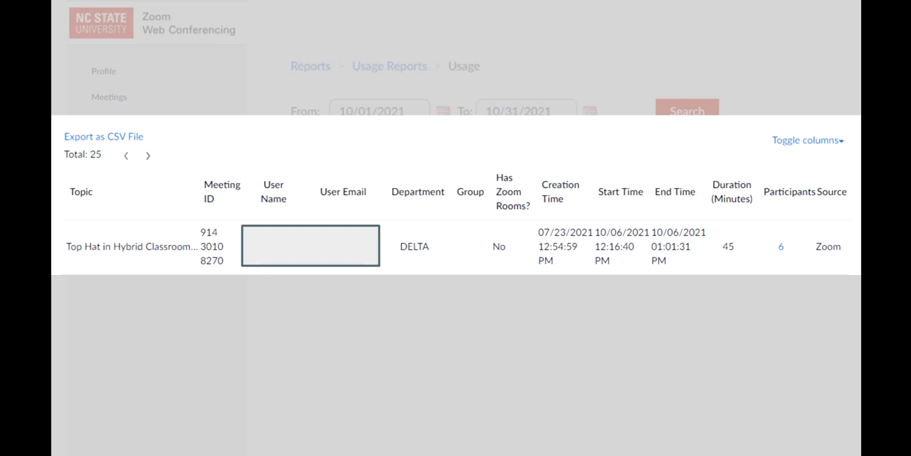
click(808, 140)
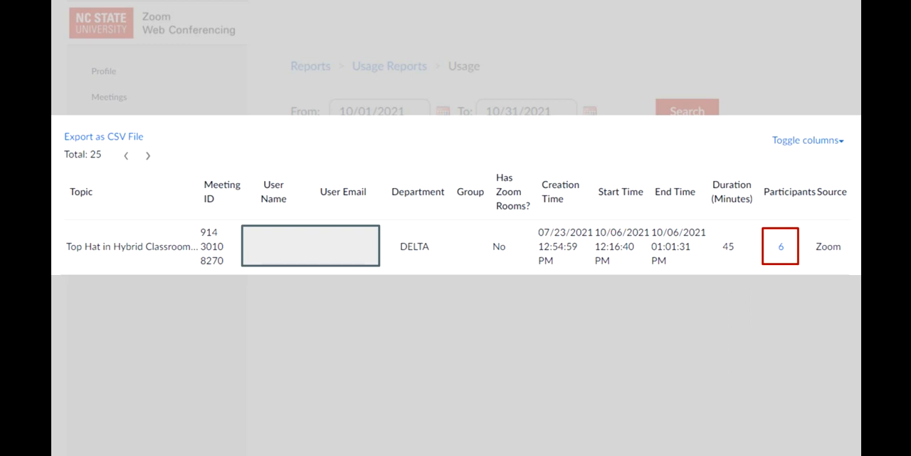
Open the Top Hat meeting's six participants from the Participants column
click(781, 246)
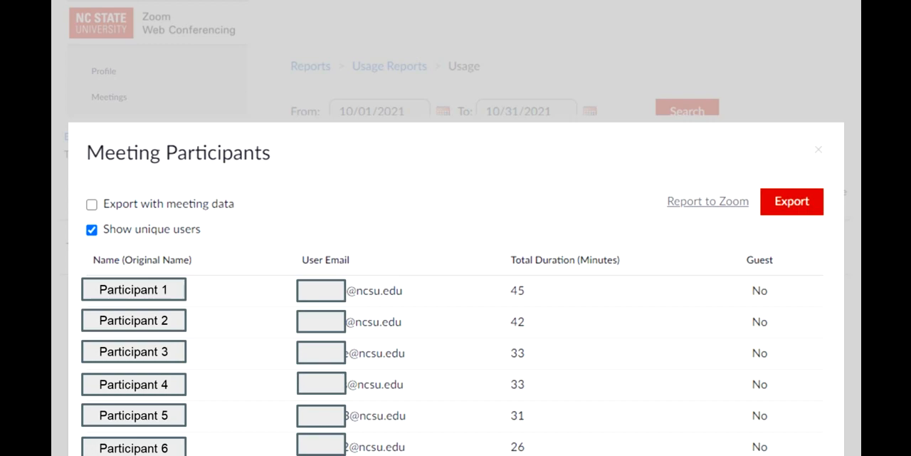
Export the Top Hat participant list and search meetings for a Registration Report
click(818, 149)
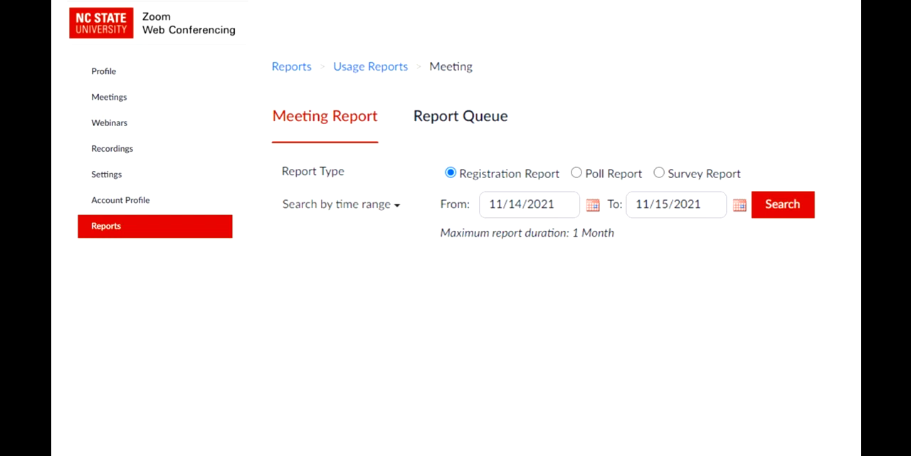
click(783, 204)
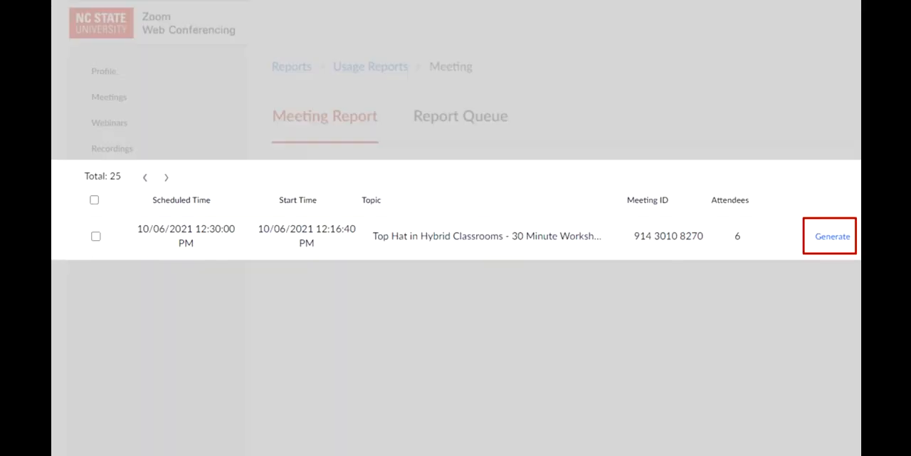